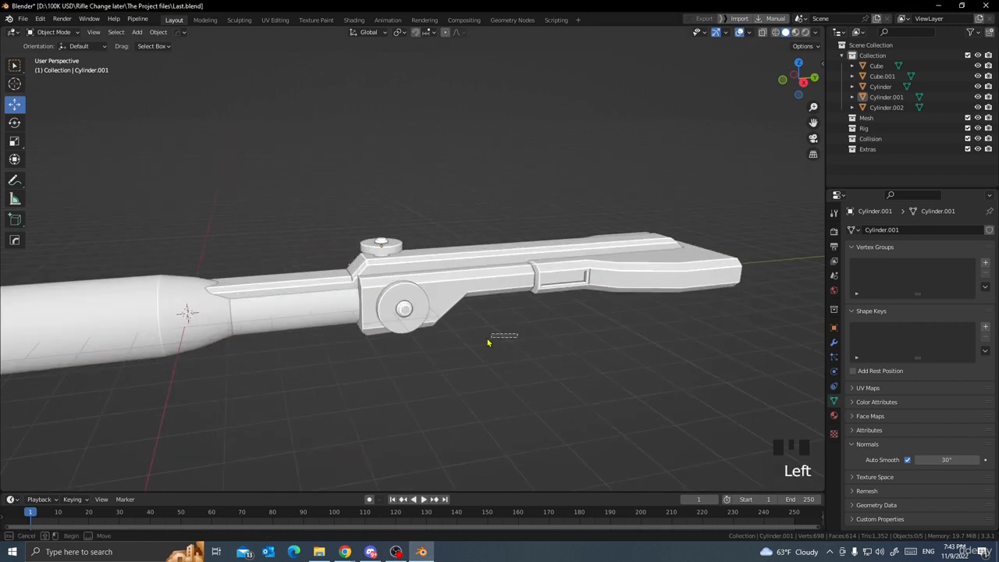
# - Add a cube and scale it into a thin box beneath the rifle's receiver
pyautogui.scroll(-3)
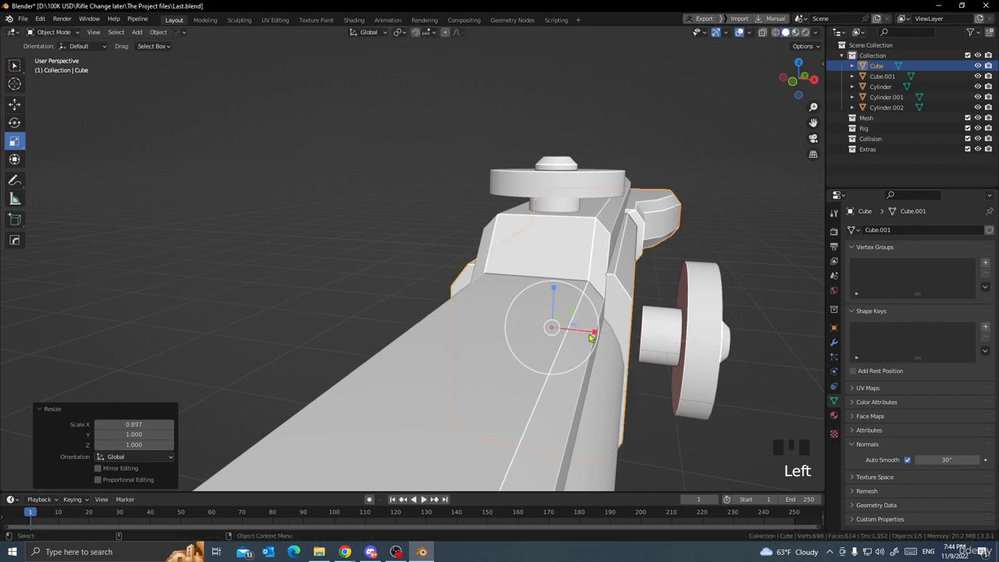
pyautogui.scroll(-3)
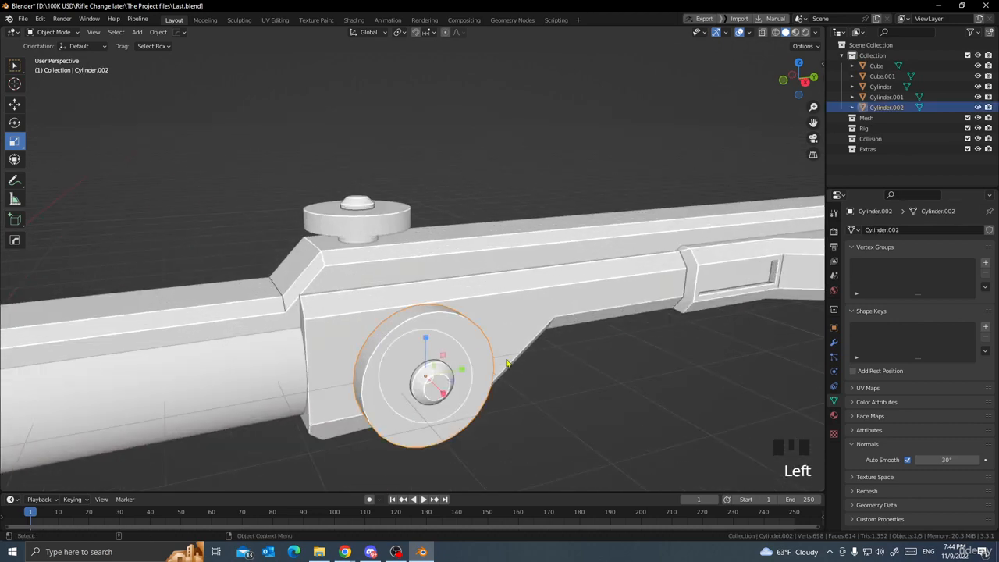
pyautogui.press('s')
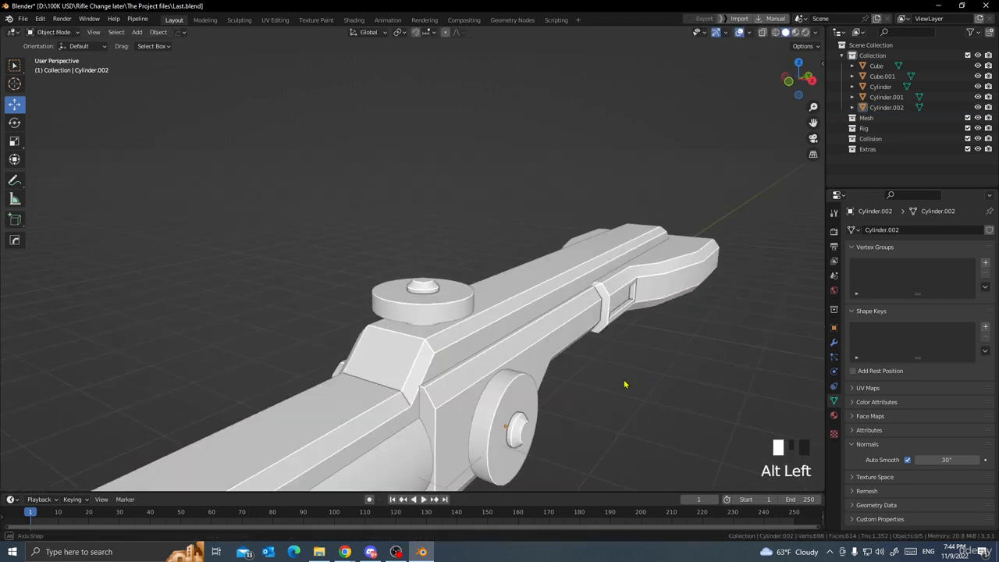
pyautogui.press('s')
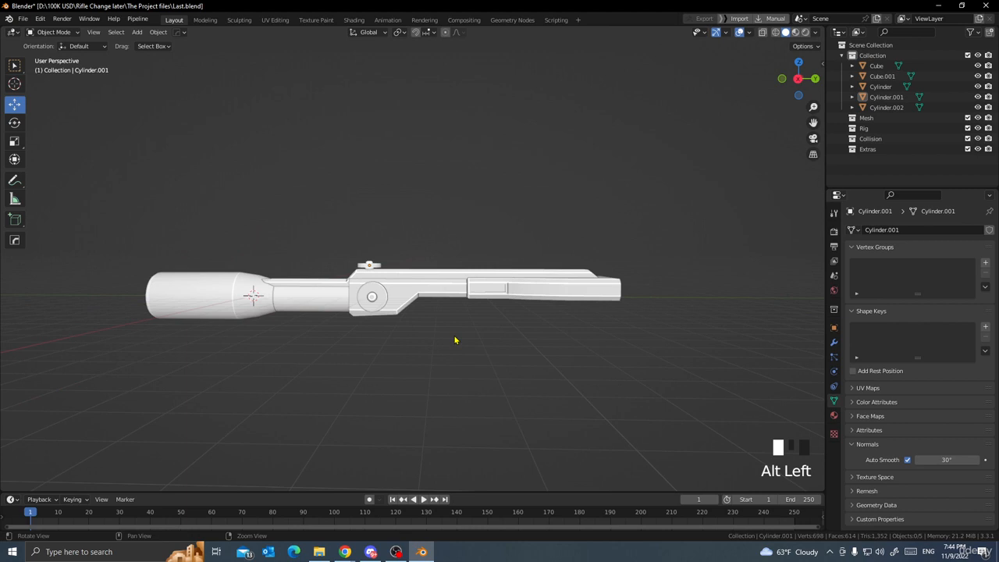
pyautogui.moveTo(456, 340); pyautogui.dragTo(485, 373)
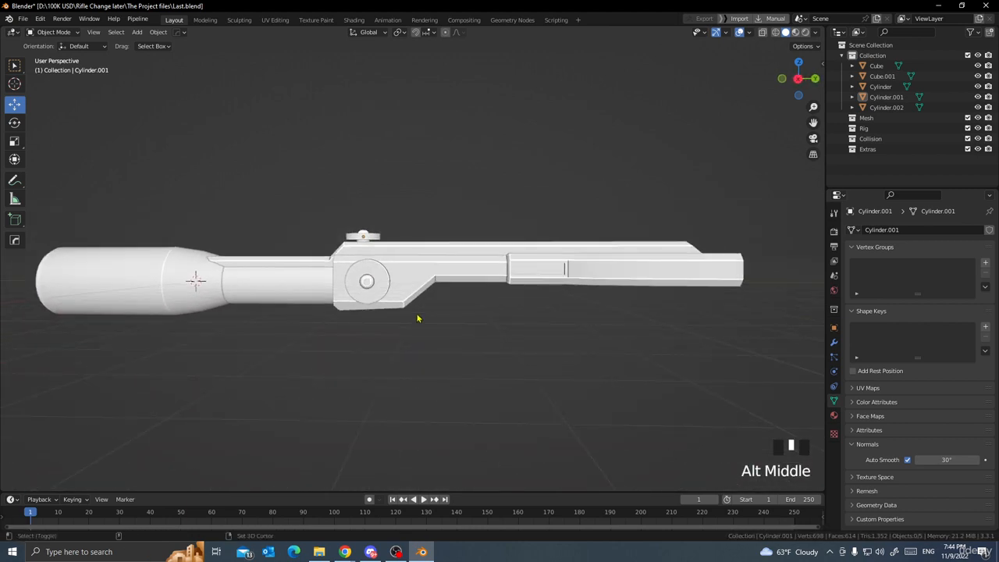
pyautogui.press('shift+a')
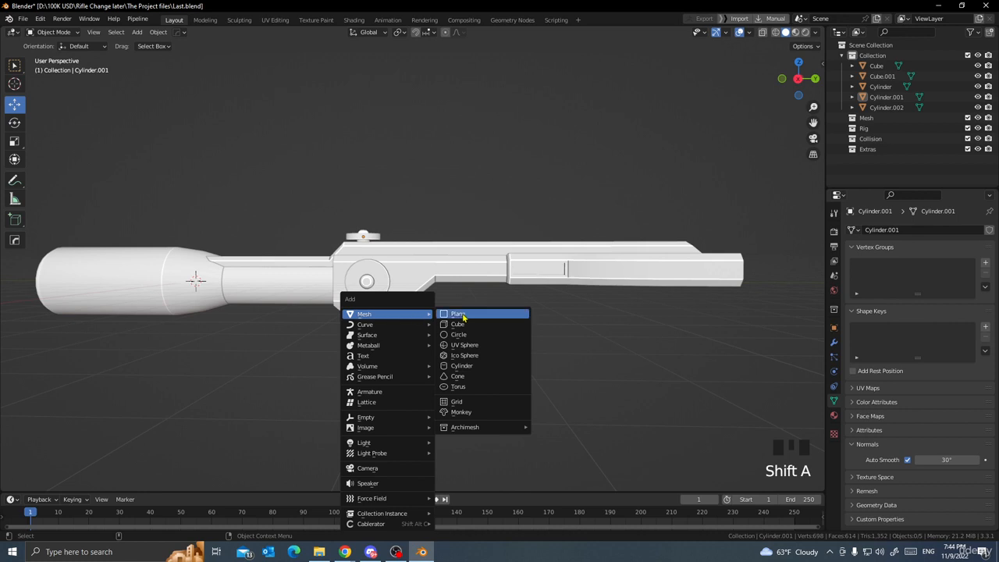
pyautogui.moveTo(459, 324)
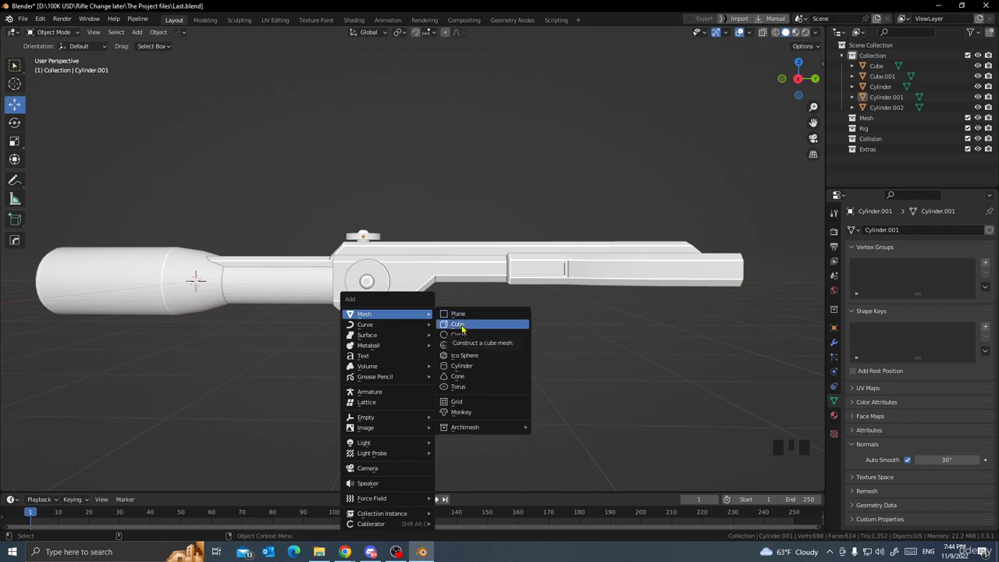
pyautogui.click(458, 324)
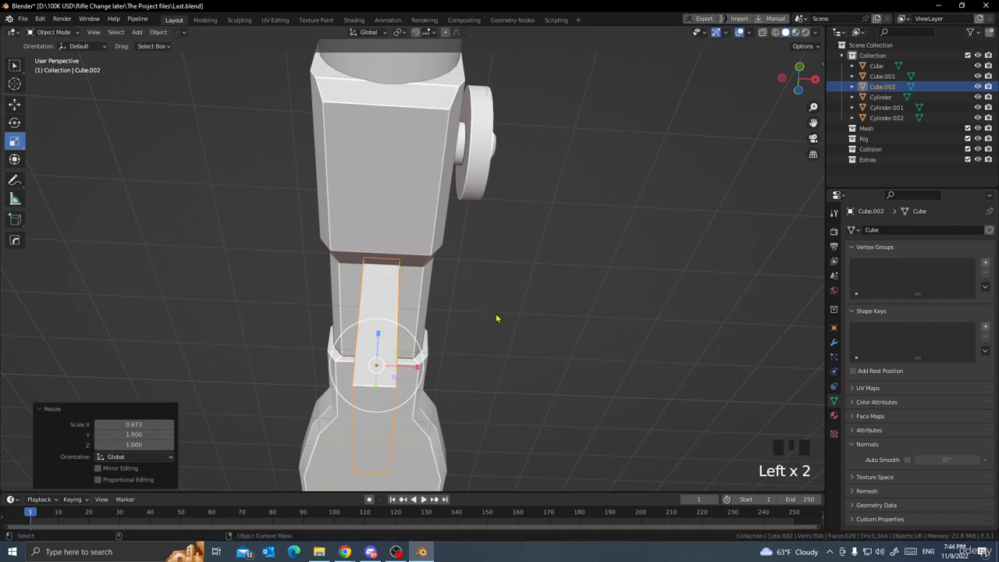
pyautogui.moveTo(496, 318); pyautogui.dragTo(469, 376)
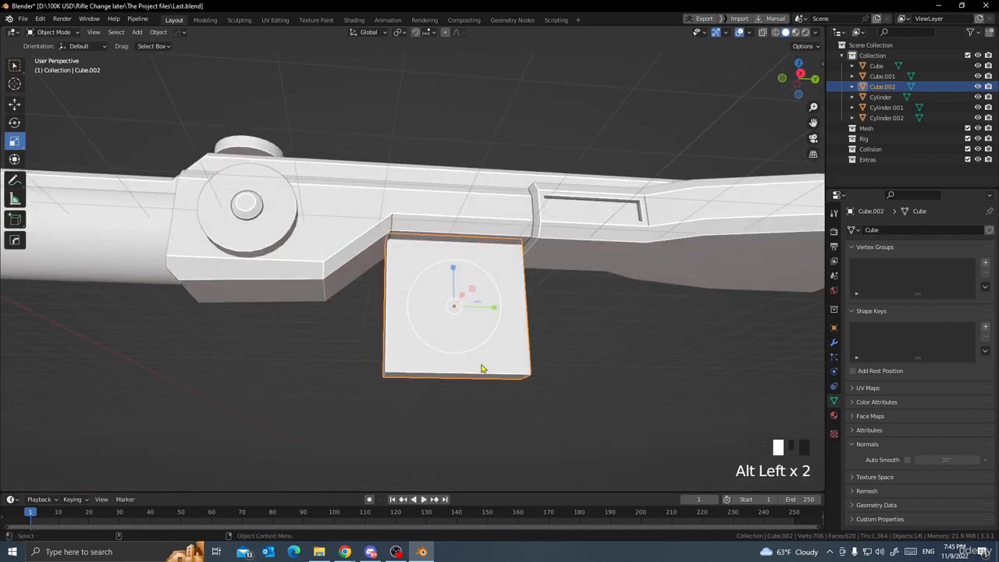
pyautogui.press('Tab')
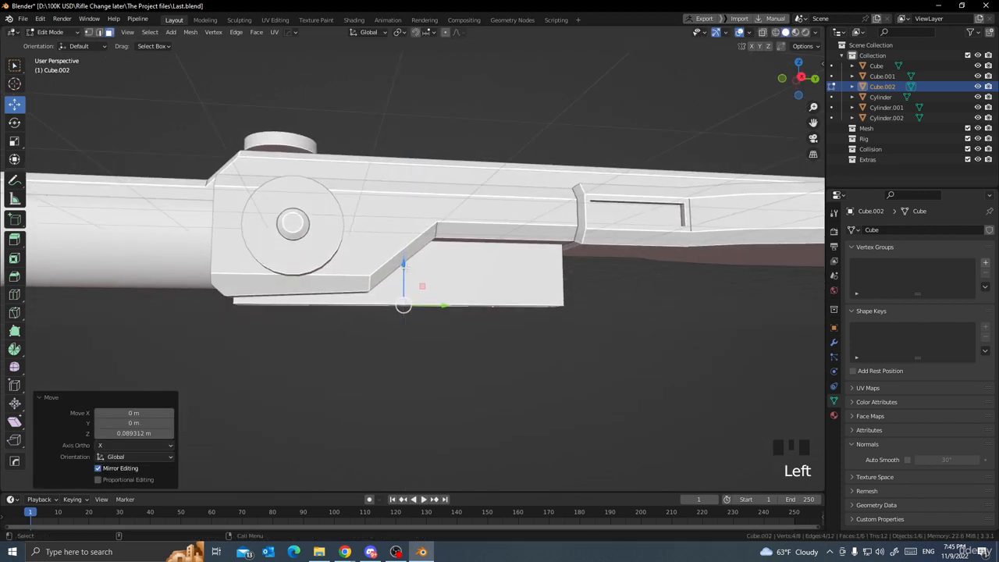
# - Extrude the block's top into the receiver, narrow it, and return to object mode
pyautogui.press('e')
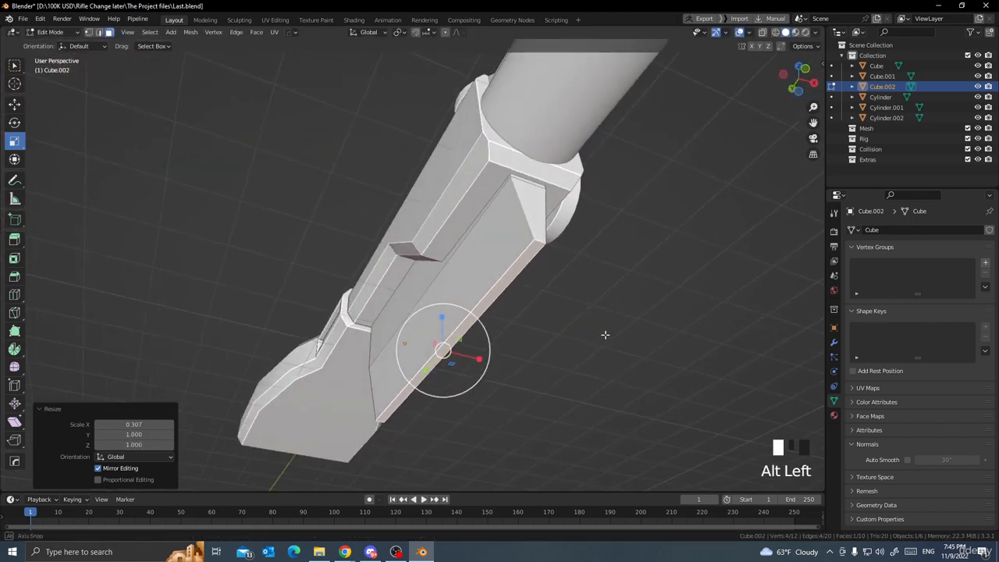
pyautogui.press('Tab')
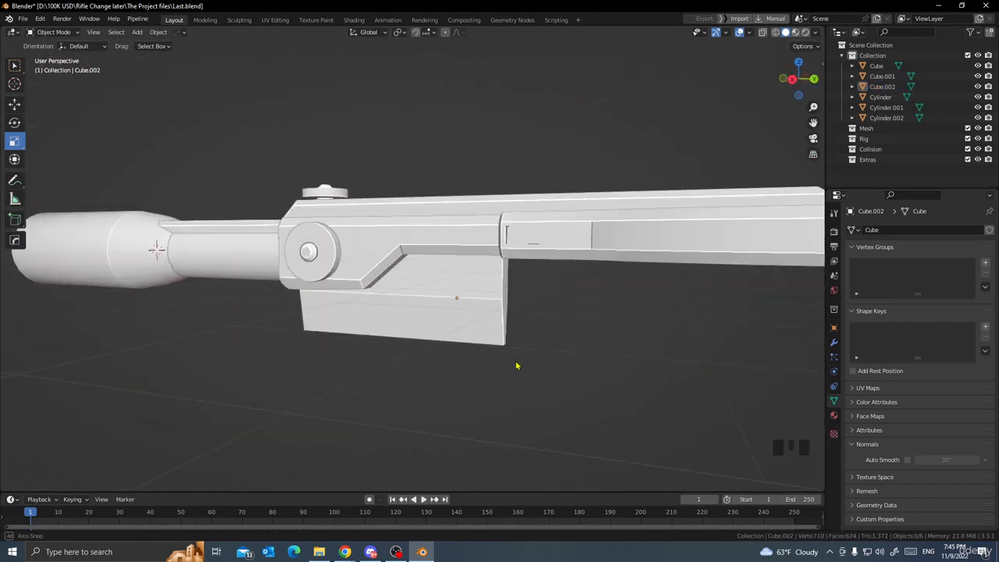
# - Apply the block's rotation and scale, then view it in right orthographic view
pyautogui.click(157, 32)
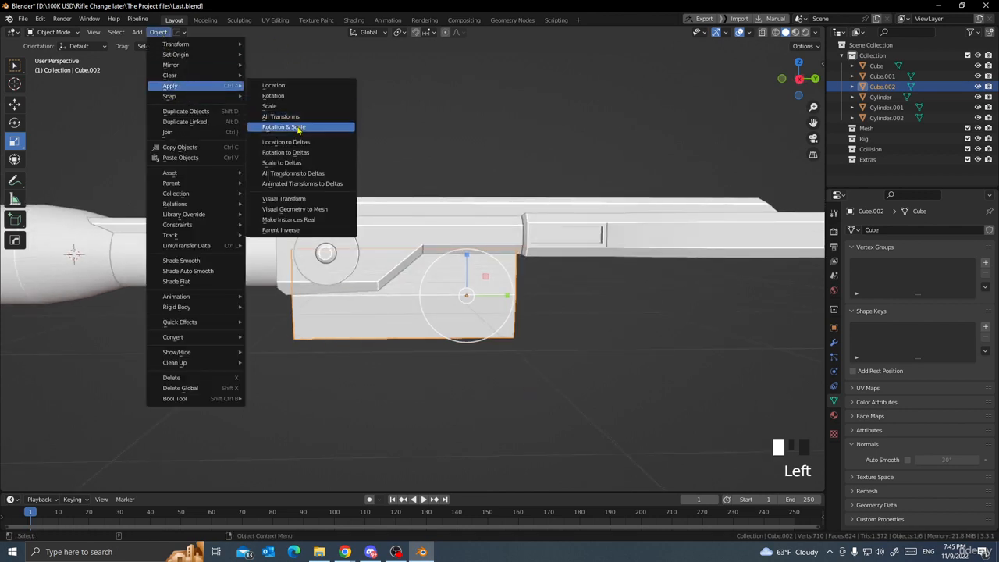
pyautogui.click(283, 126)
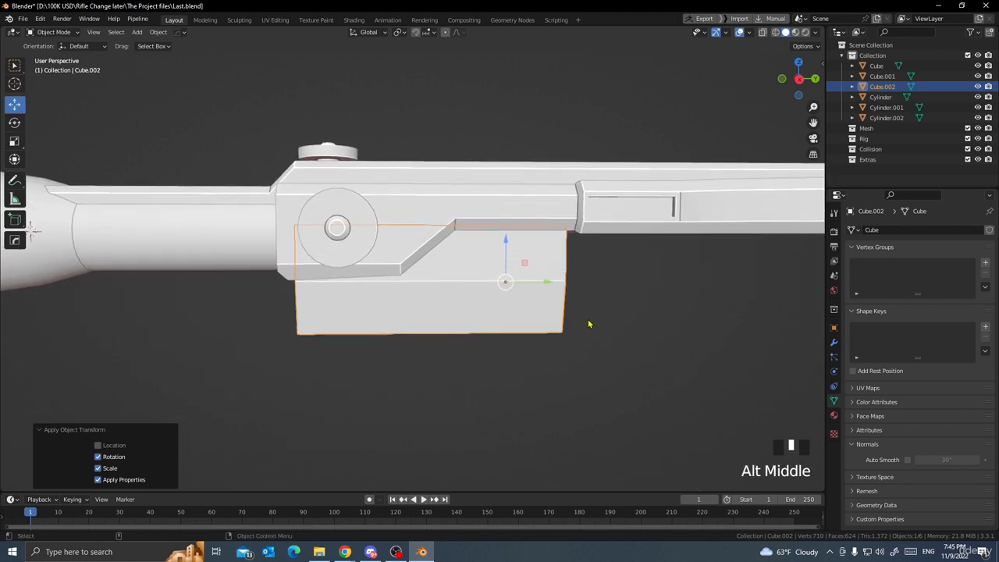
pyautogui.press('numpad_3')
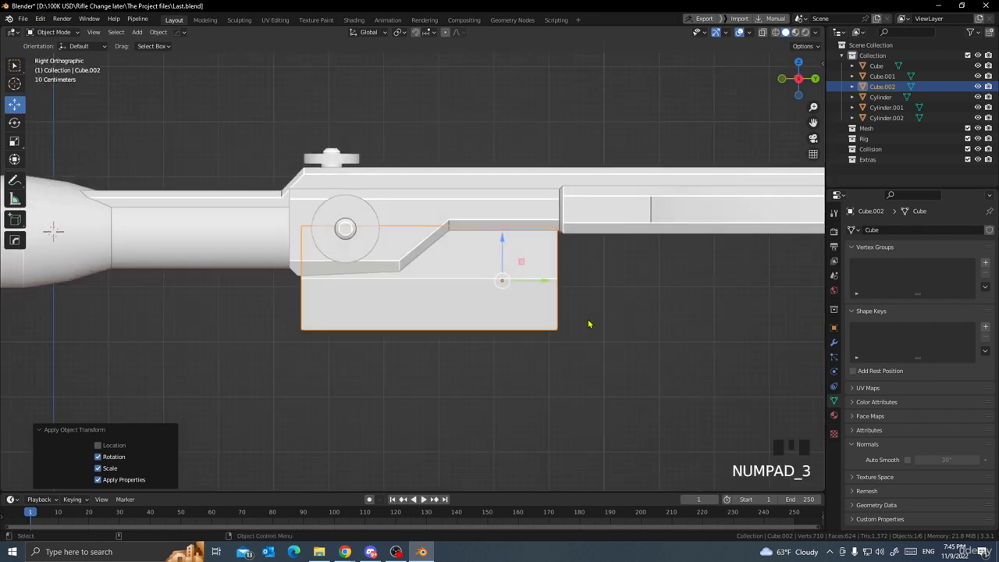
pyautogui.scroll(3)
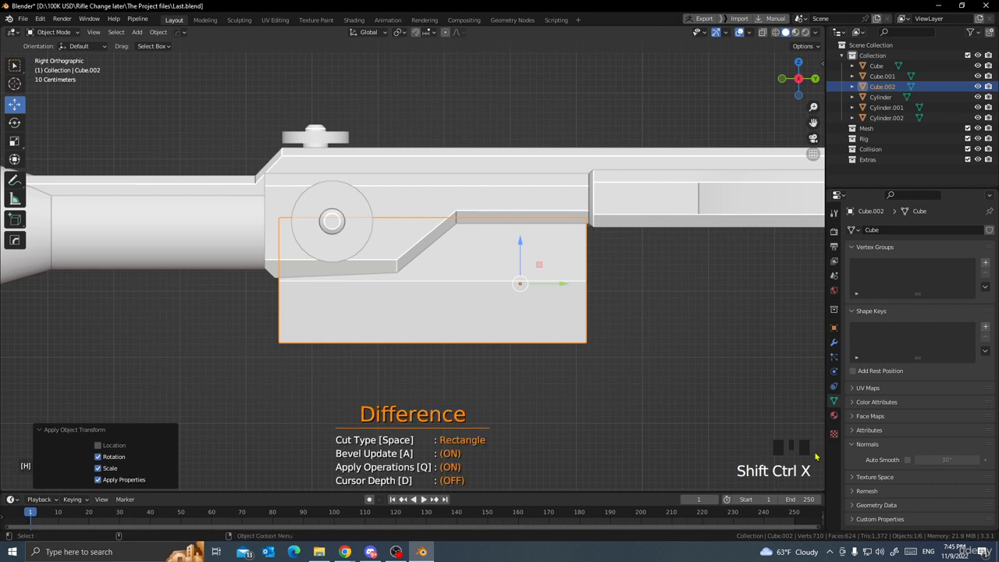
pyautogui.moveTo(525, 358)
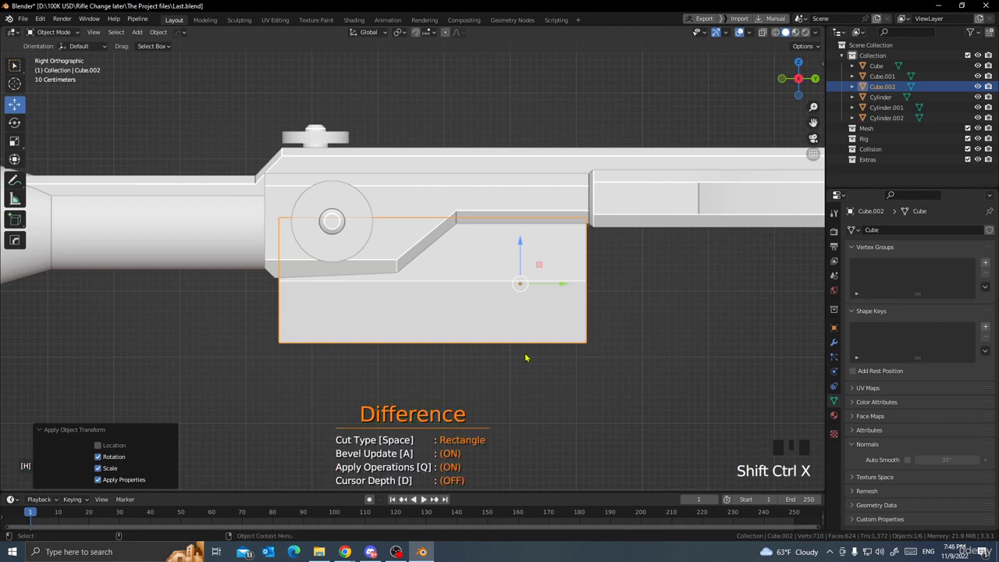
pyautogui.moveTo(496, 381)
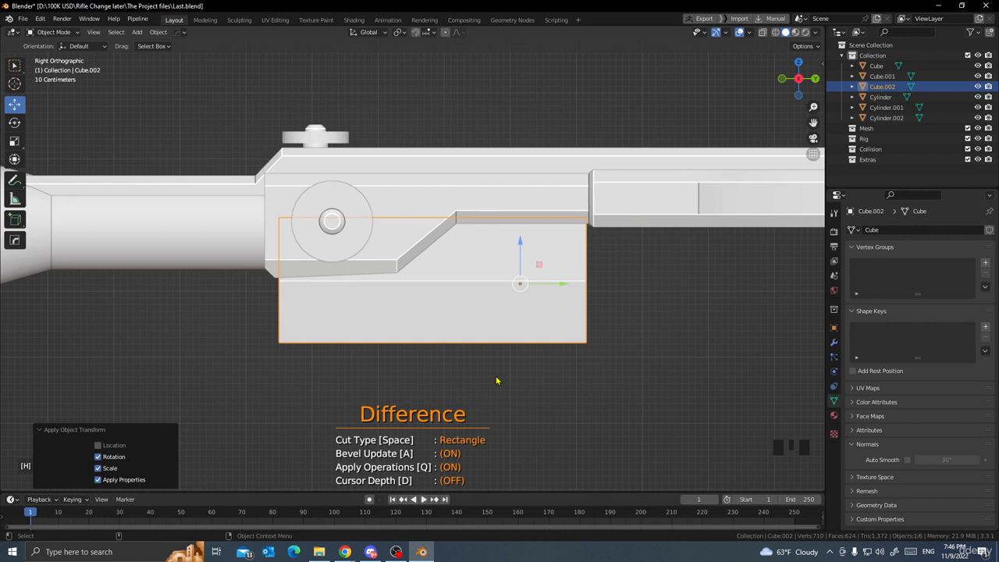
pyautogui.moveTo(537, 336)
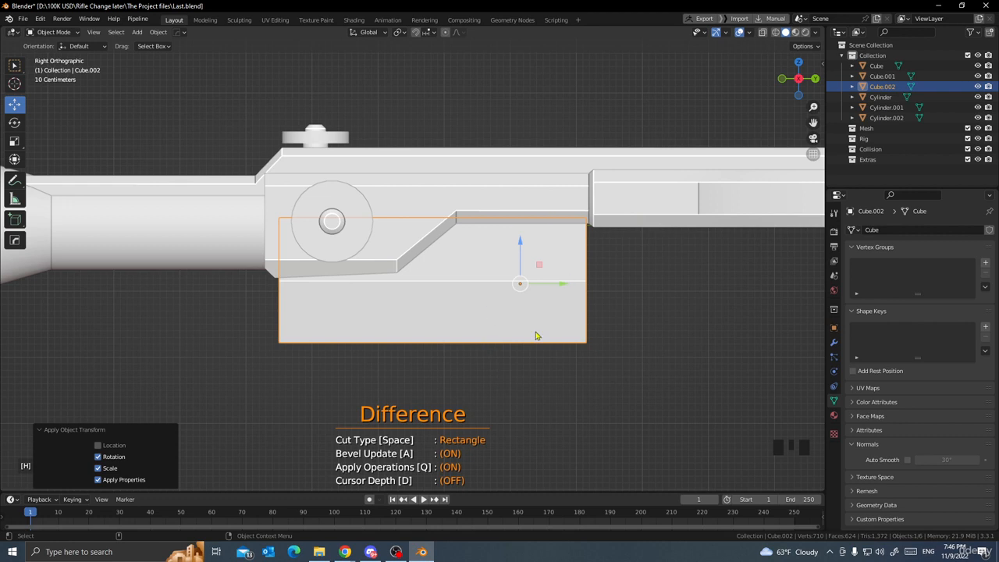
pyautogui.moveTo(504, 361)
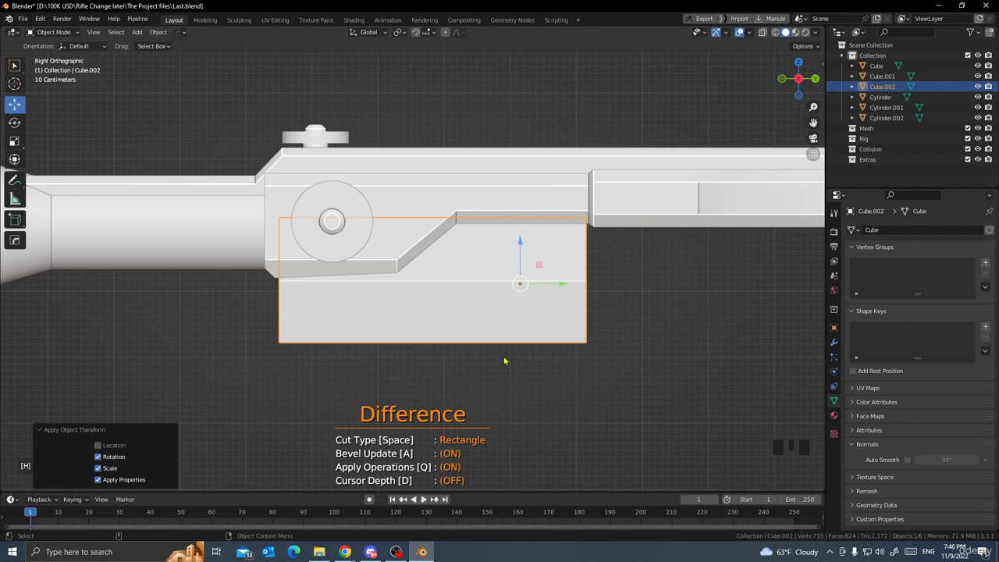
pyautogui.moveTo(544, 358)
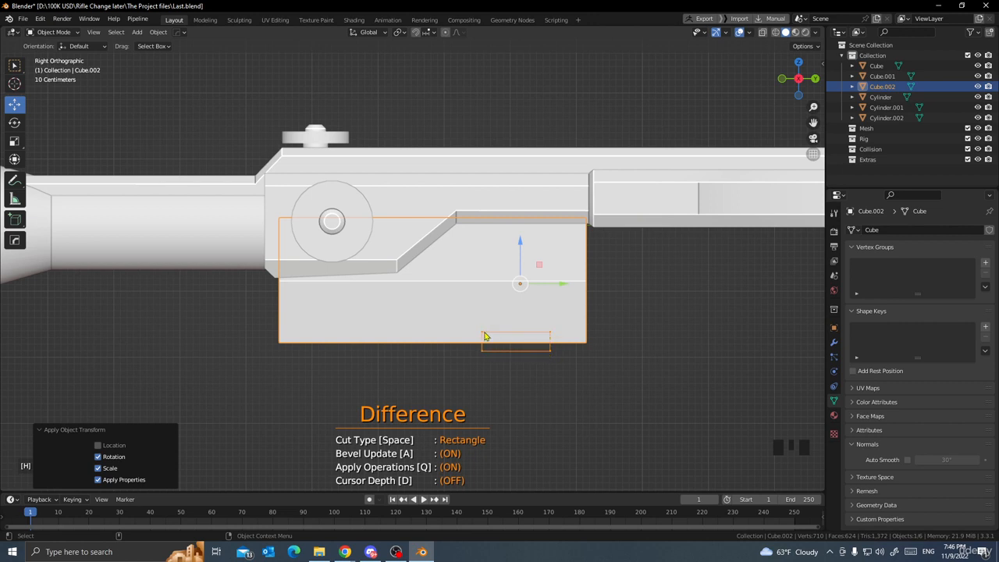
# - Draw a Difference rectangle cut across Cube.002's bottom, leaving two legs
pyautogui.moveTo(483, 336); pyautogui.dragTo(321, 298)
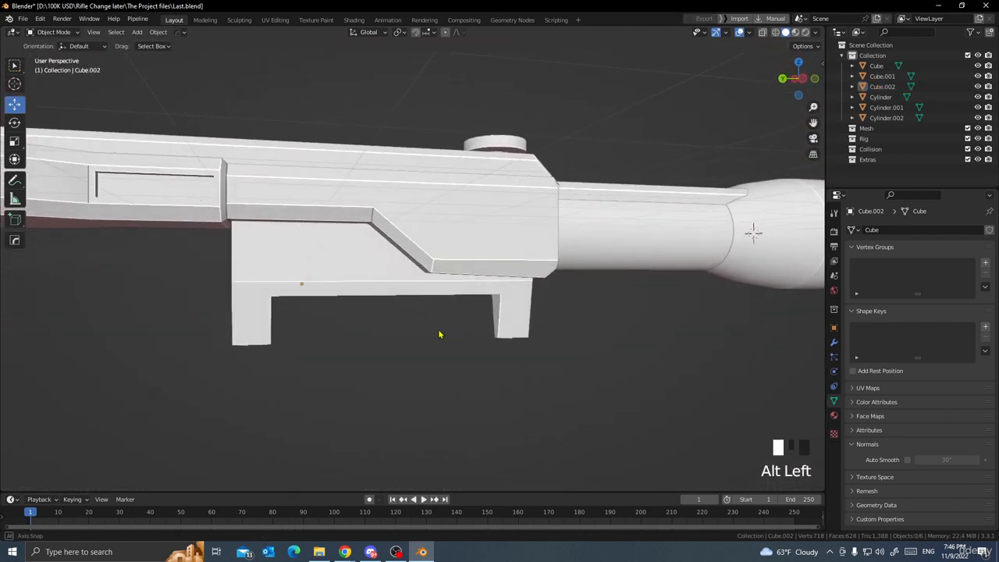
# - Orbit and zoom around the rifle to inspect the notched under-mount block
pyautogui.moveTo(441, 336); pyautogui.dragTo(577, 375)
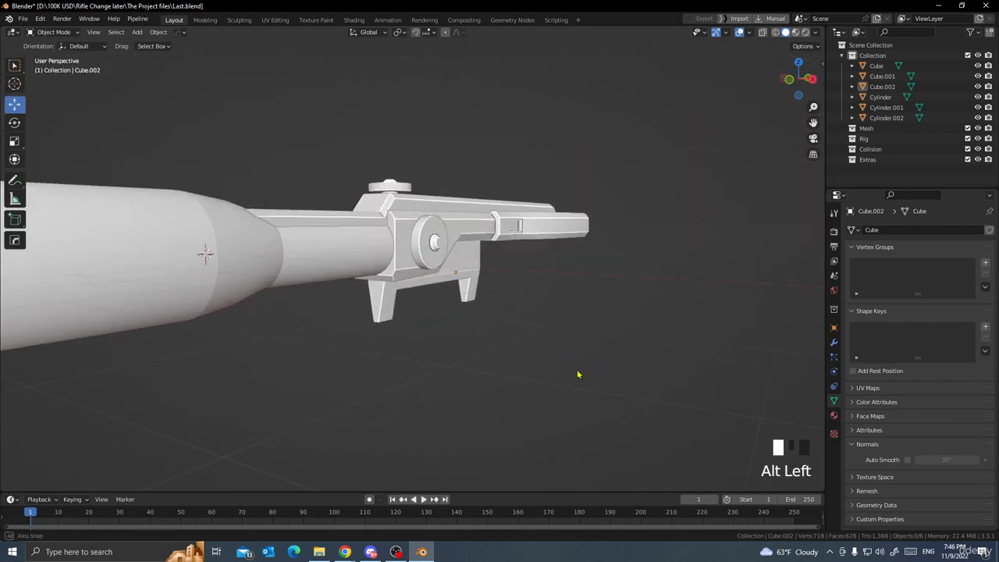
pyautogui.moveTo(577, 374); pyautogui.dragTo(524, 334)
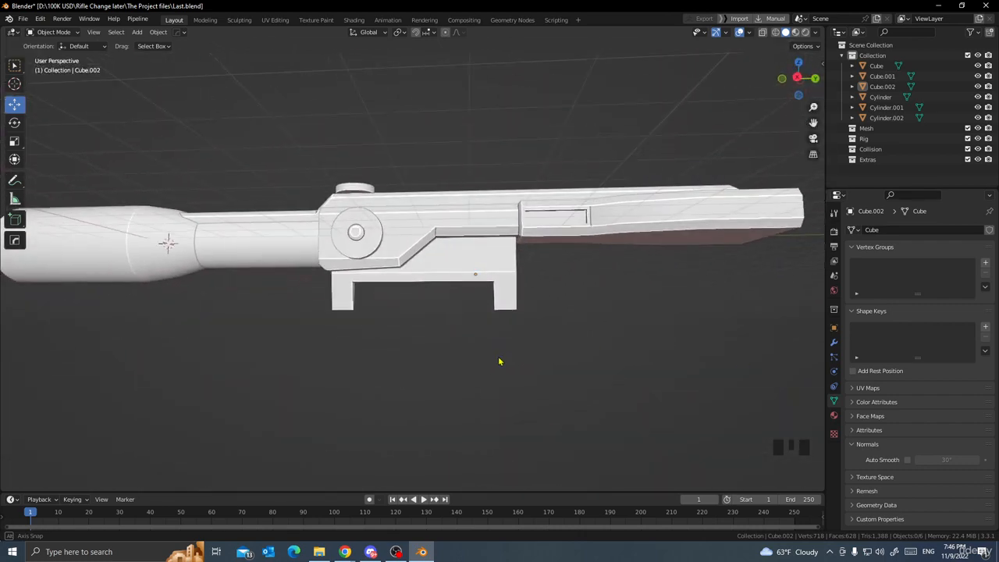
pyautogui.moveTo(499, 361); pyautogui.dragTo(559, 277)
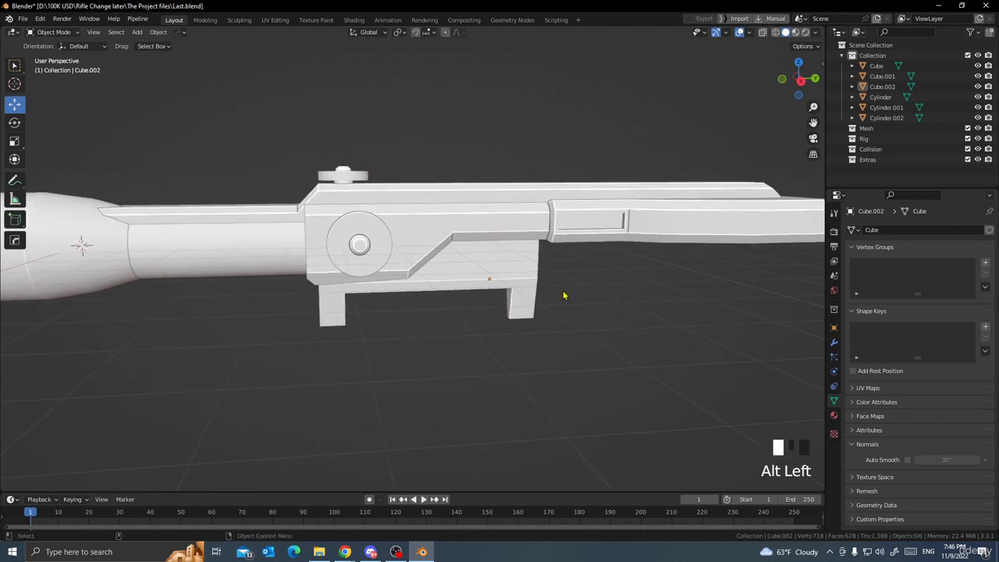
pyautogui.scroll(3)
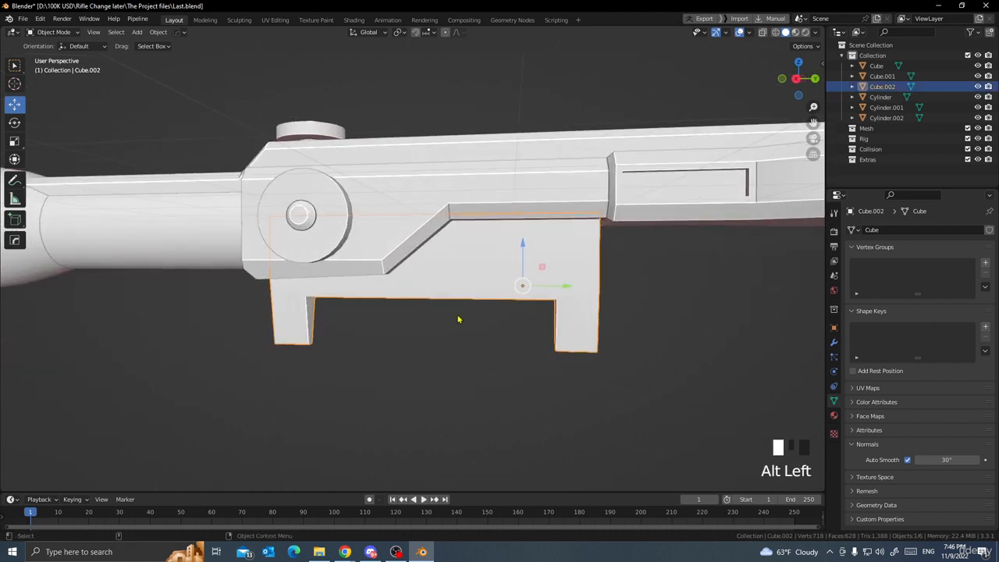
# - Bevel the block's leg edges by about 0.03 m in Edit Mode
pyautogui.press('Tab')
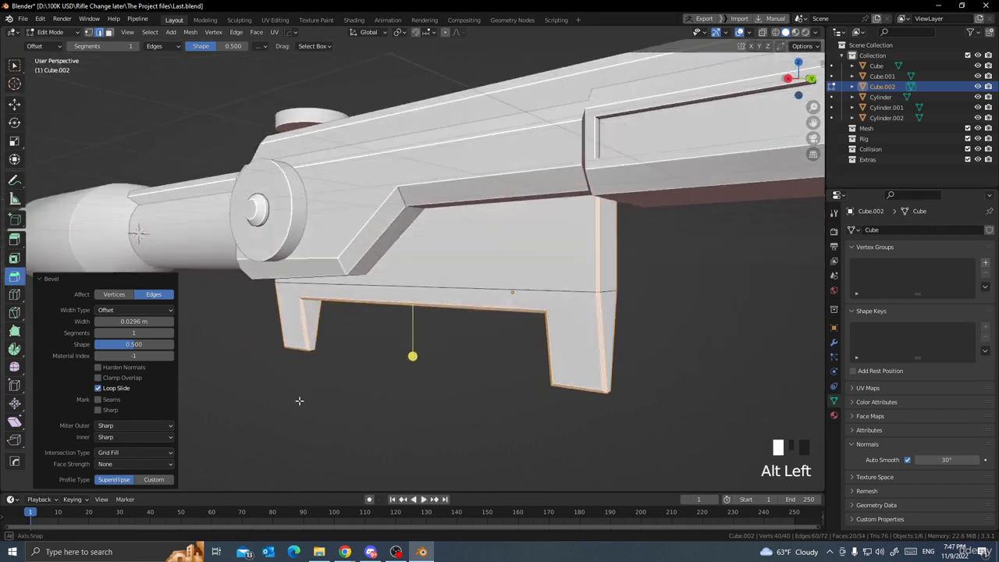
pyautogui.scroll(-3)
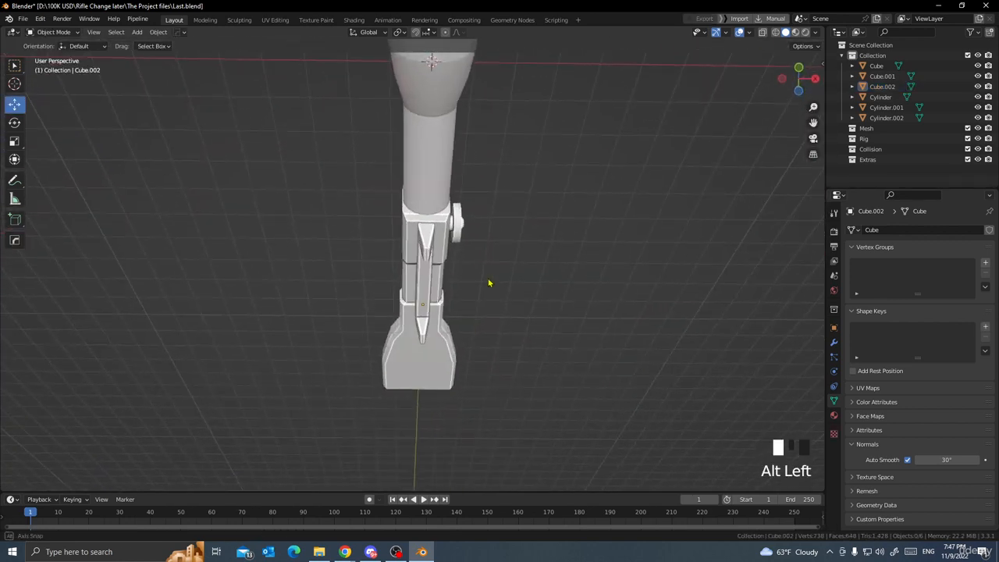
# - Orbit and zoom over the bevelled rifle, then open the Viewport Overlays dropdown
pyautogui.moveTo(488, 283); pyautogui.dragTo(430, 380)
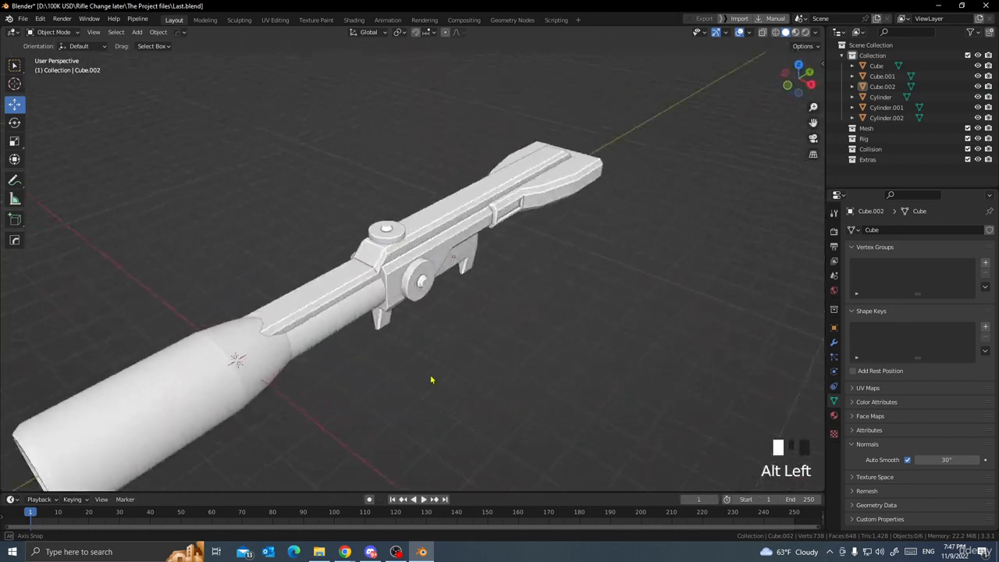
pyautogui.scroll(3)
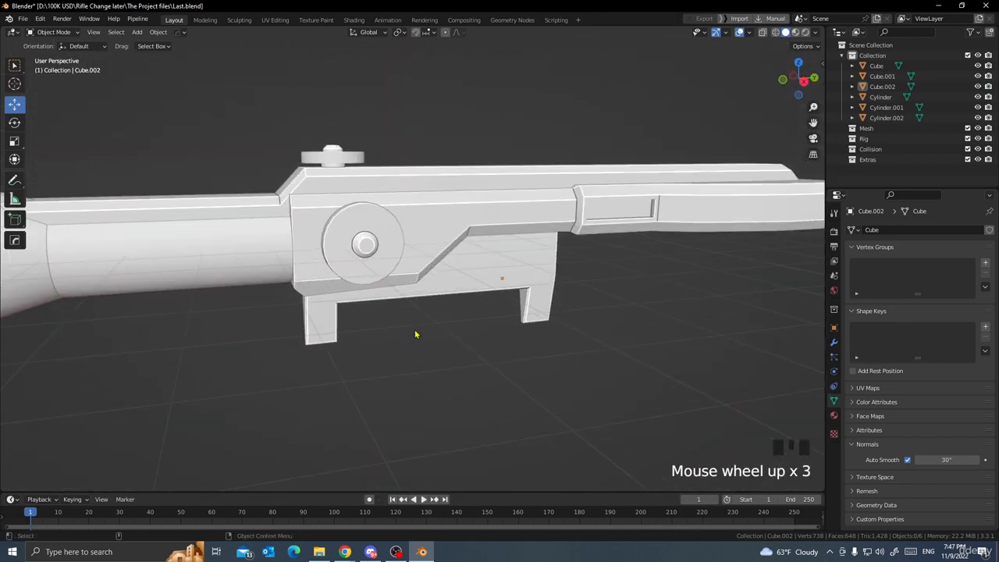
pyautogui.scroll(-3)
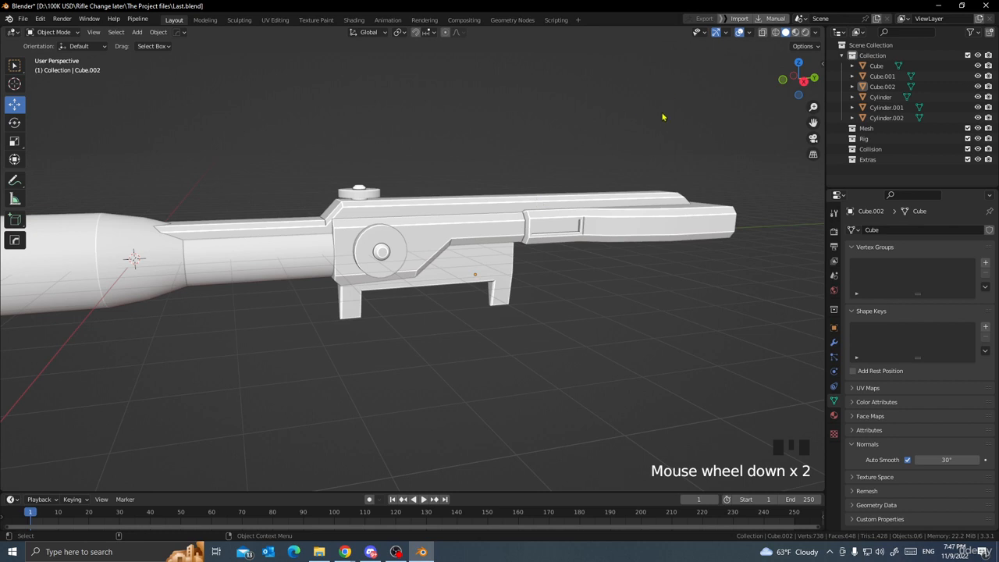
pyautogui.click(749, 32)
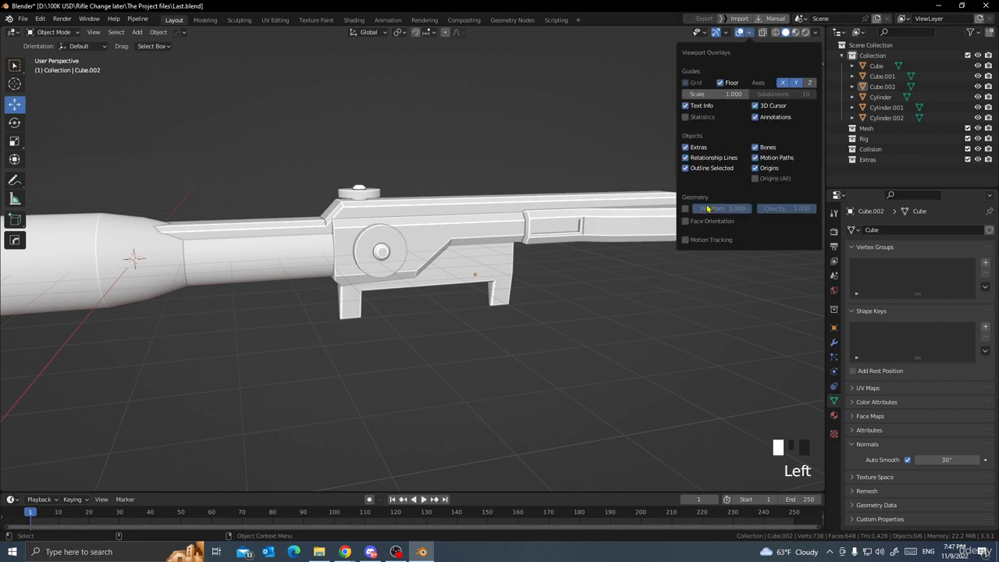
# - Enable the Statistics overlay showing 738 vertices and 648 faces, and zoom to review
pyautogui.click(686, 116)
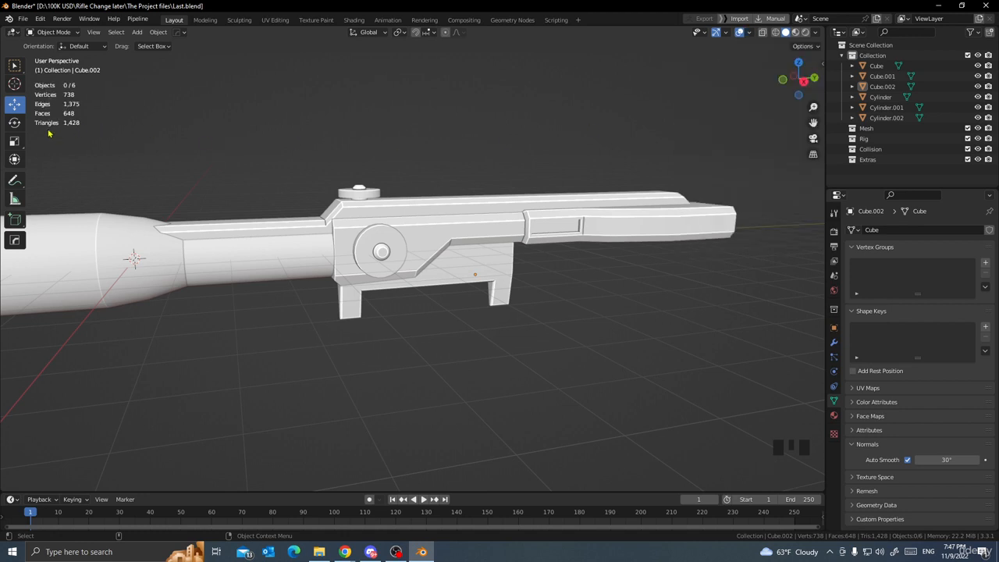
pyautogui.moveTo(62, 133)
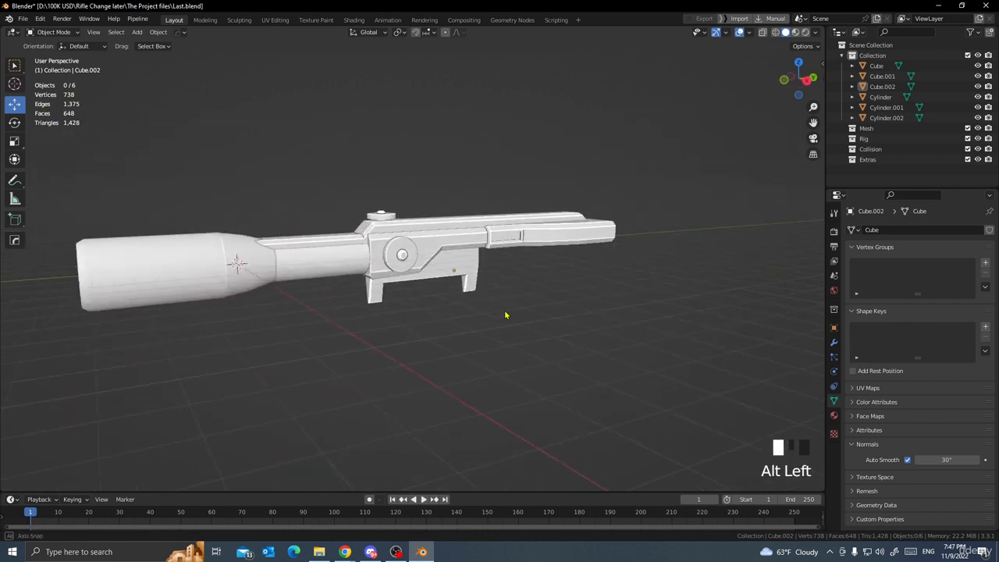
pyautogui.scroll(3)
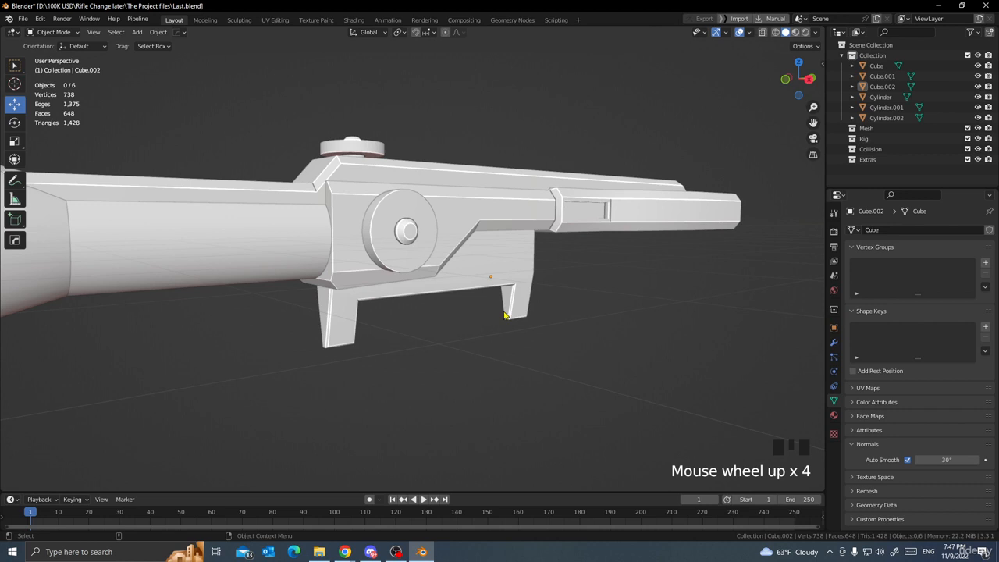
pyautogui.scroll(-3)
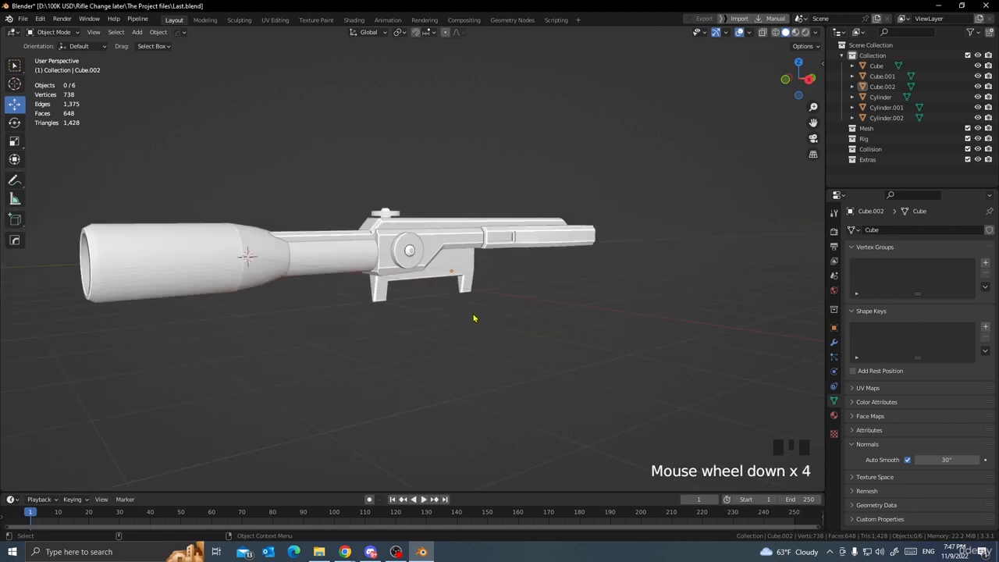